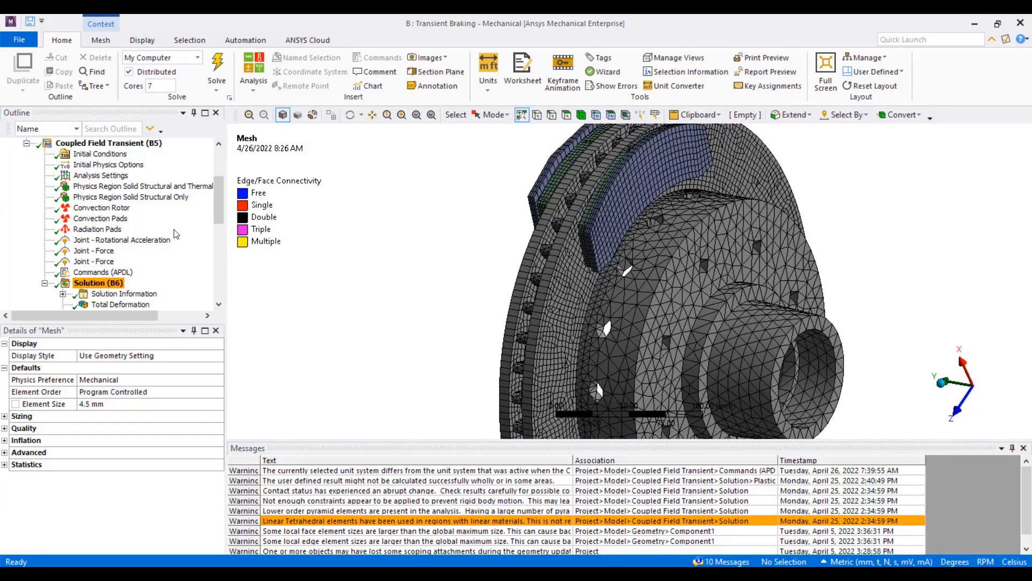
Step: Check the hub's structural-only region and the 55-body structural-thermal region with weak thermal strain coupling
click(130, 196)
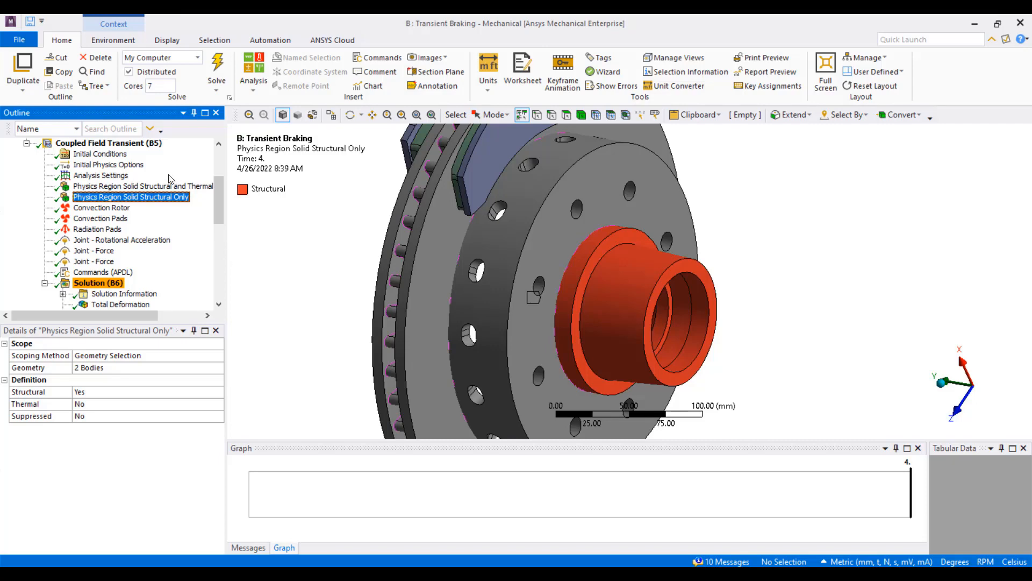
click(142, 186)
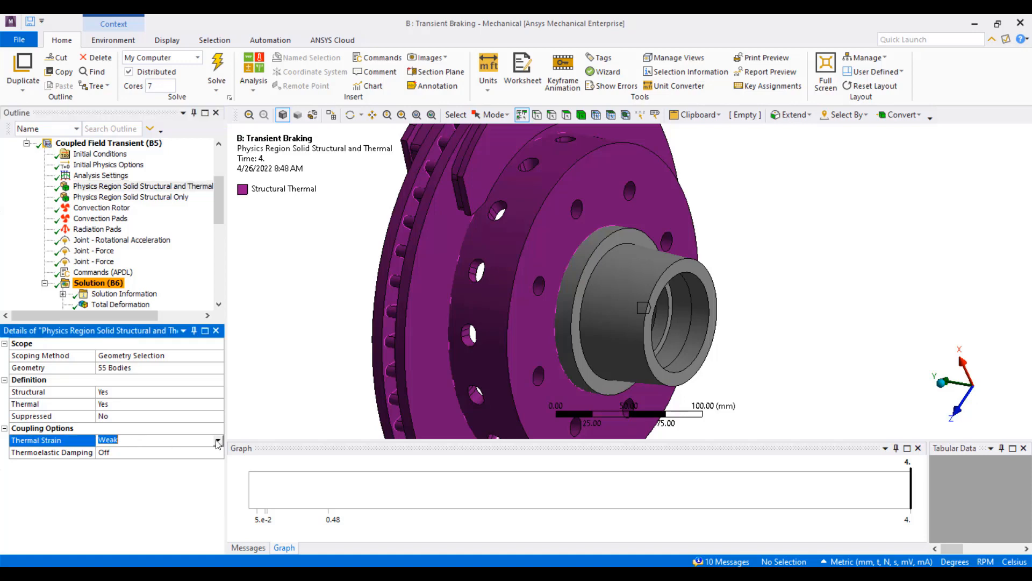
click(217, 439)
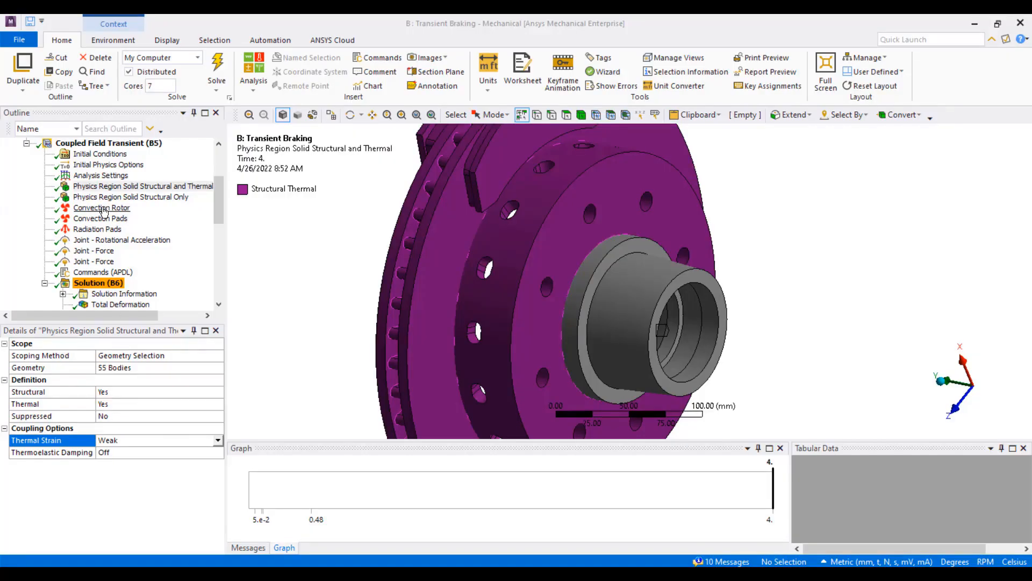
Step: Inspect convection on 323 rotor faces and 20 pad faces, and pad radiation at 0.75 emissivity
click(101, 208)
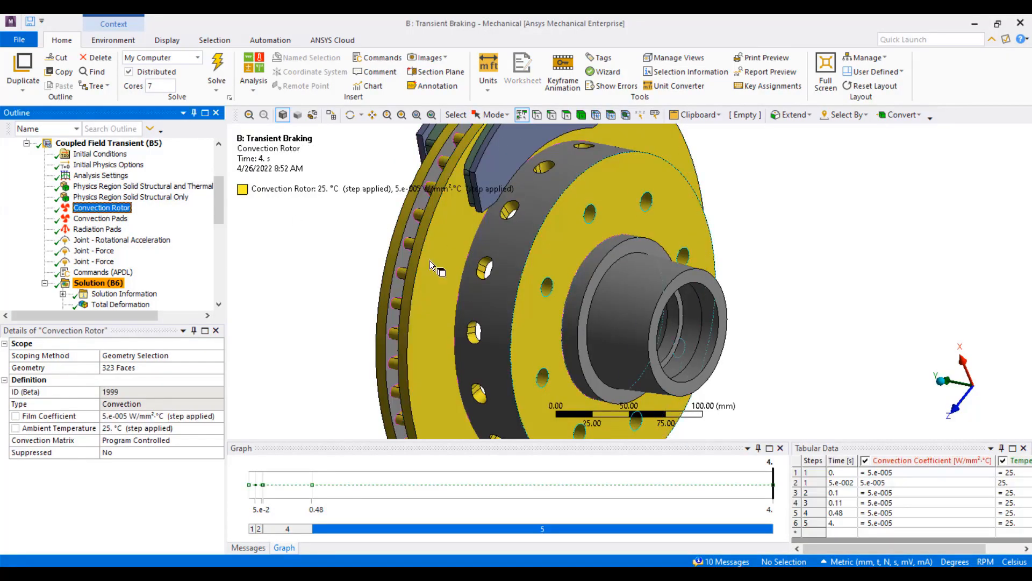
click(100, 219)
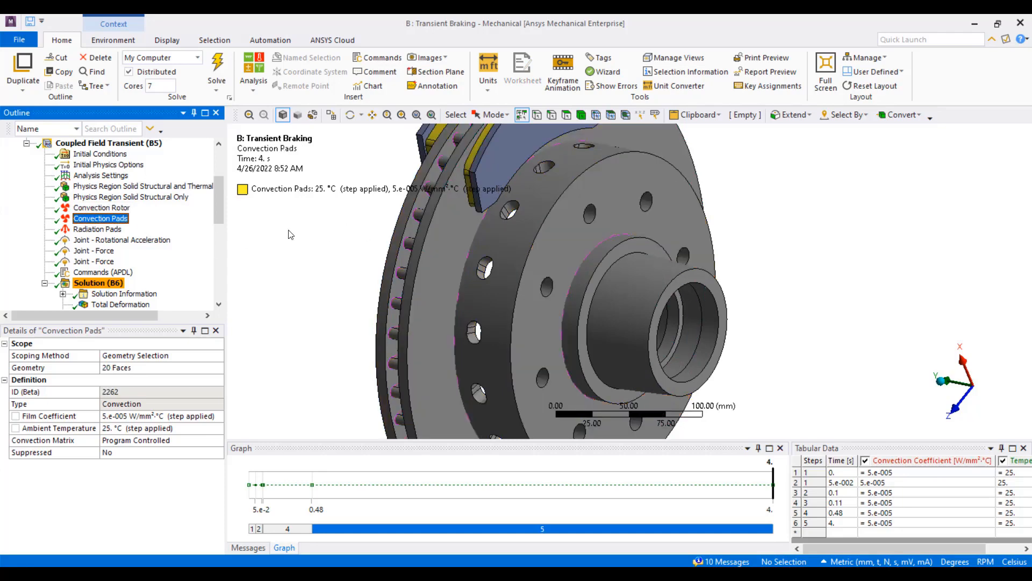
click(98, 228)
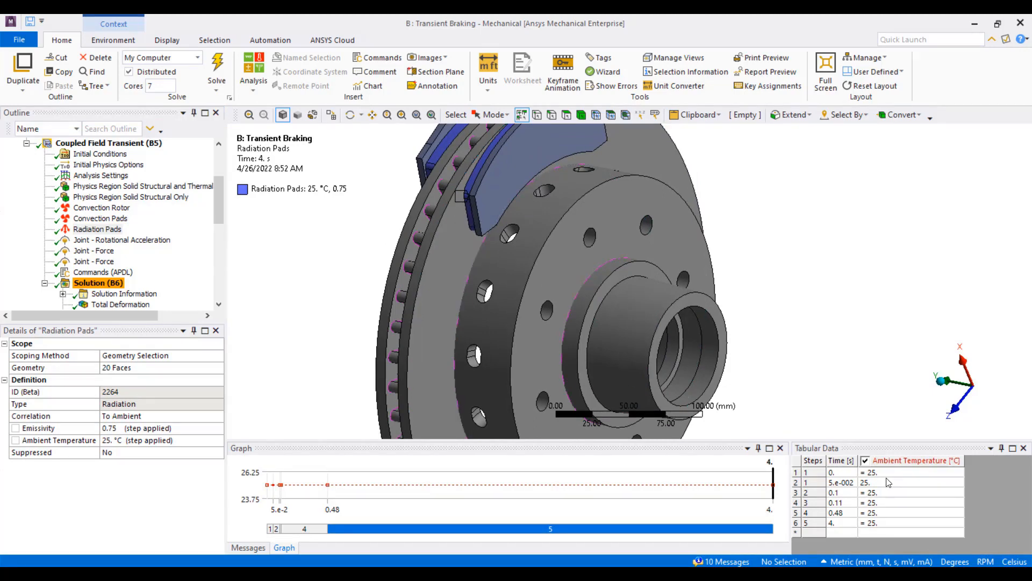
click(101, 218)
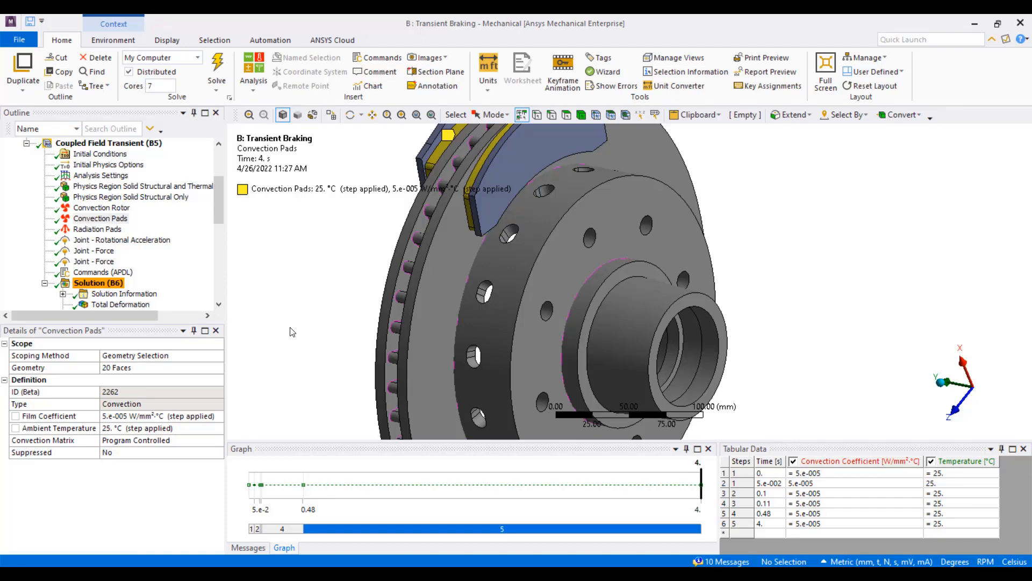
Step: Show the tabular Z rotational acceleration on the ground-to-rotor revolute joint, peaking near 1086 rad/s²
click(121, 240)
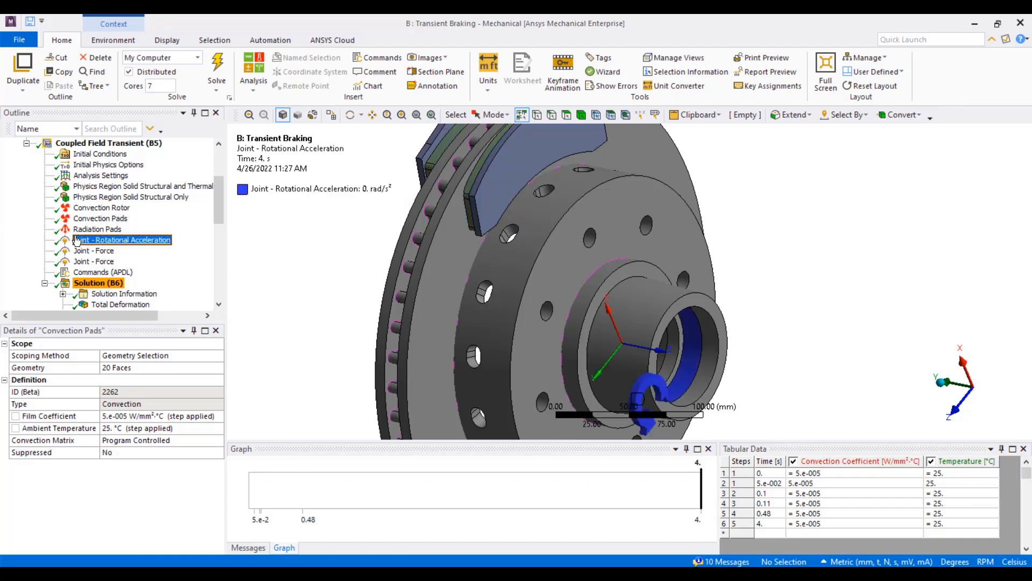
click(122, 239)
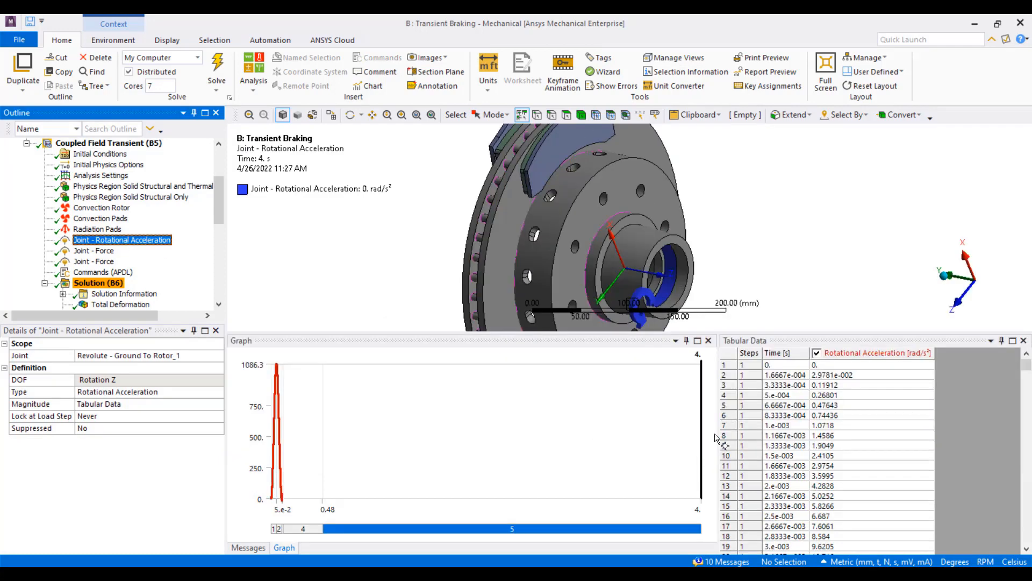
click(784, 415)
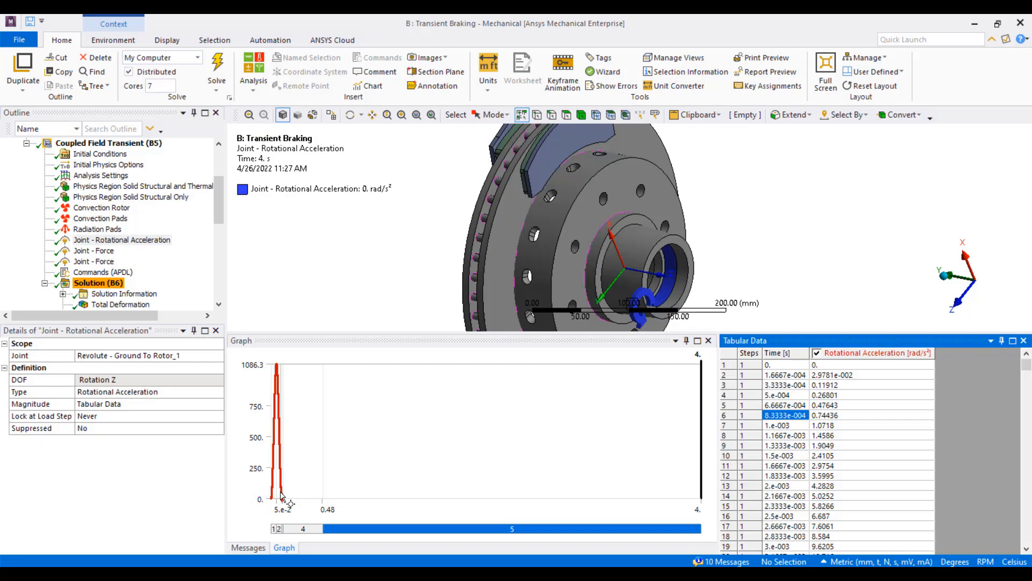
mouse_move(286, 518)
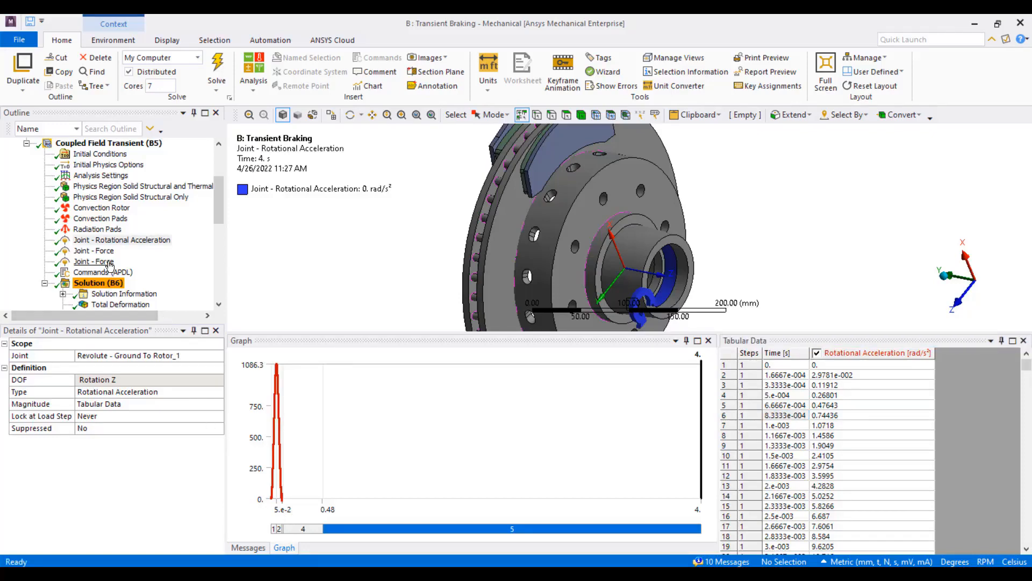
Step: Check both pad translational joint forces stepping to -50000 N in X from 0.11 s
click(94, 250)
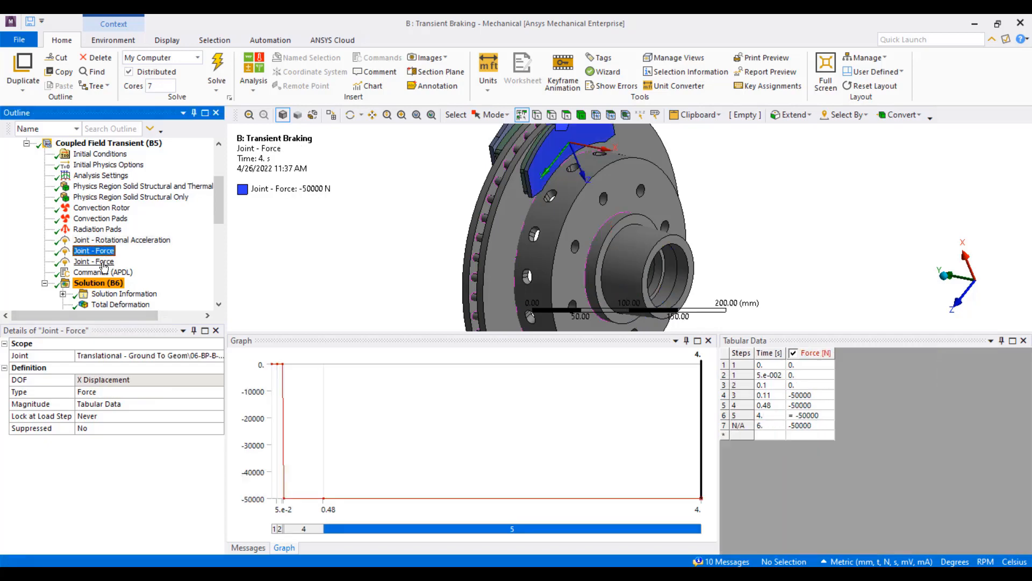
click(94, 261)
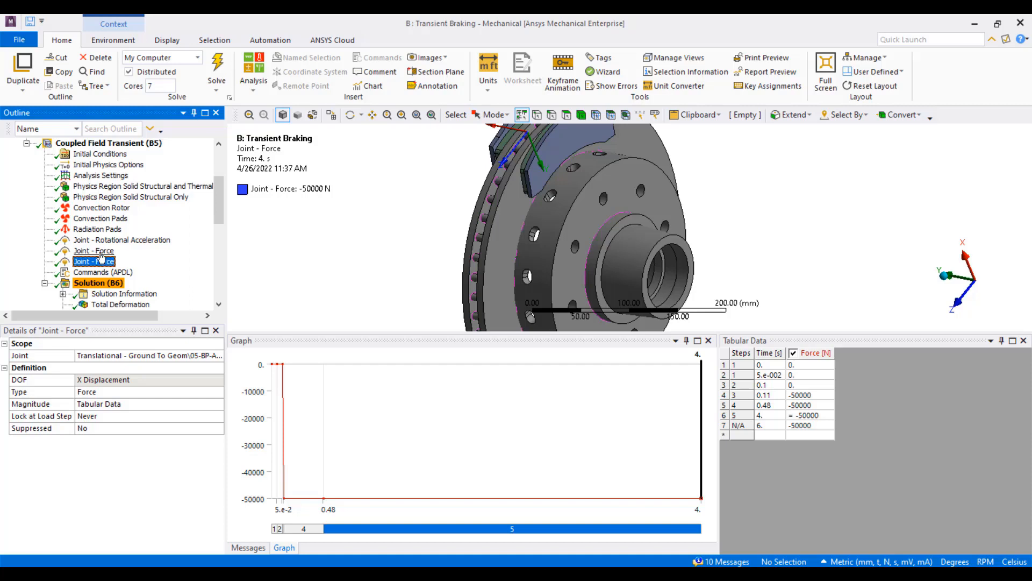
click(94, 251)
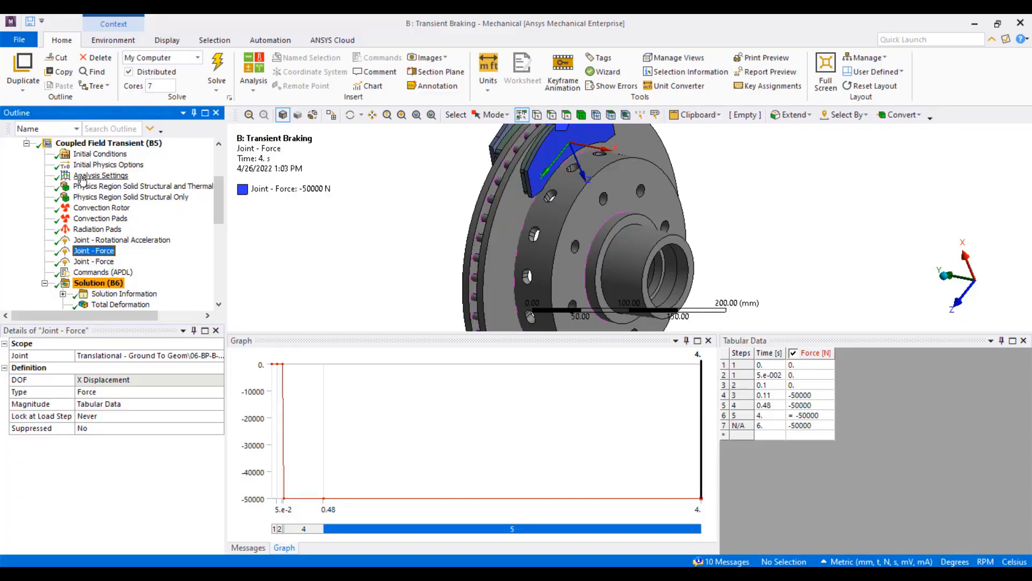
Step: Step through load steps 2, 4 and 5, confirming the 4 s end time, auto time stepping and direct solver
click(100, 176)
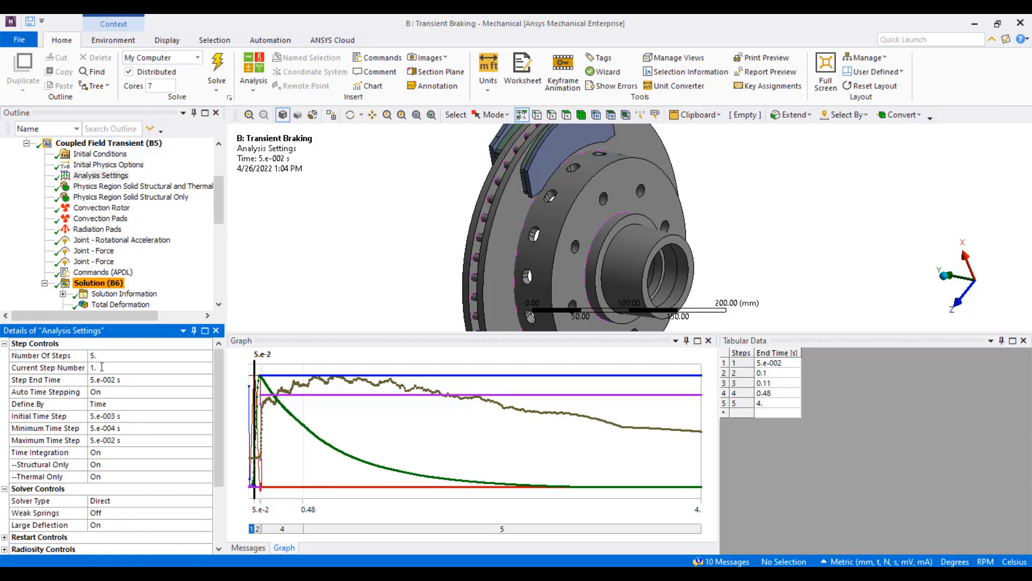
text(2)
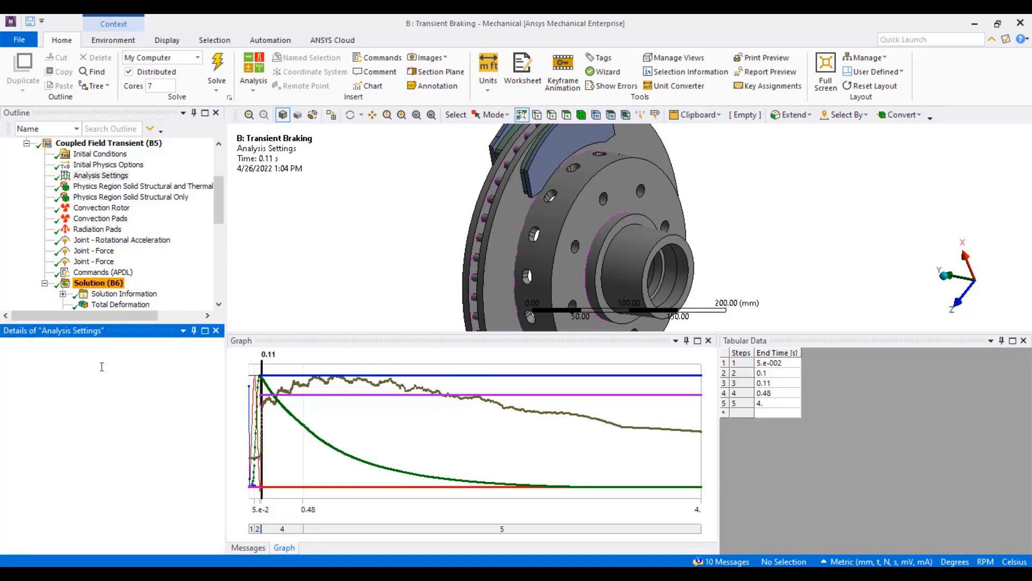
click(101, 176)
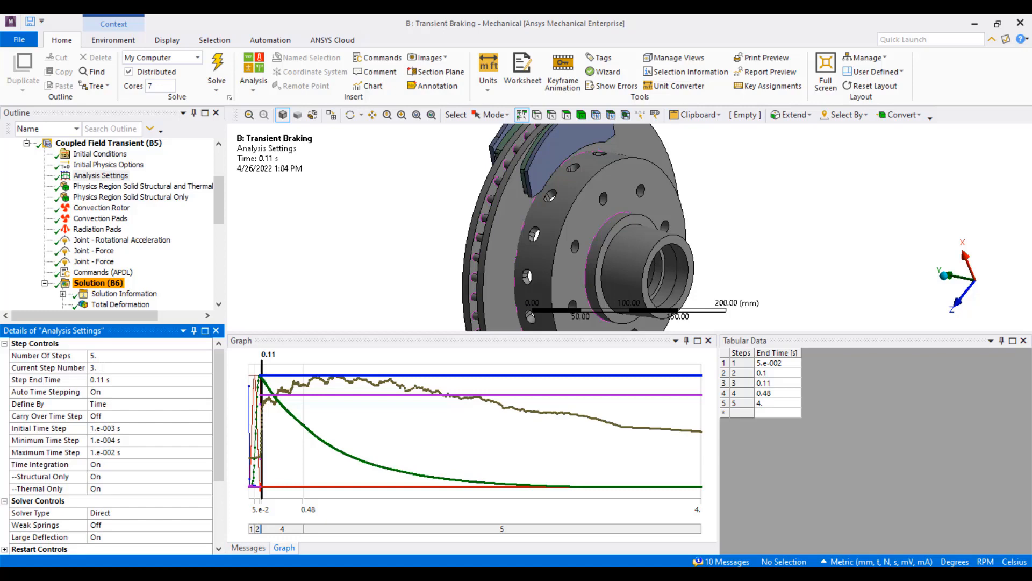
click(48, 366)
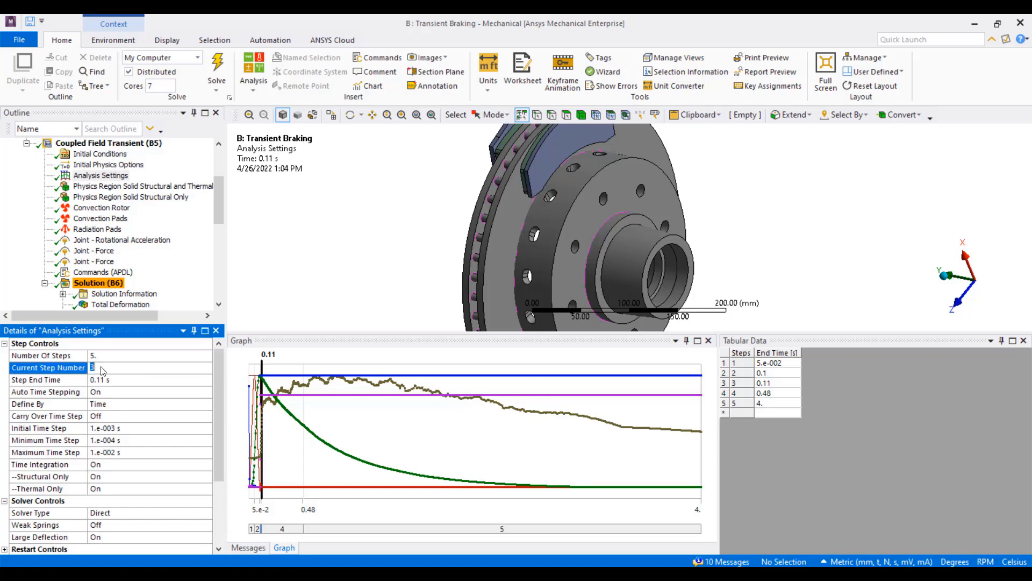
text(4)
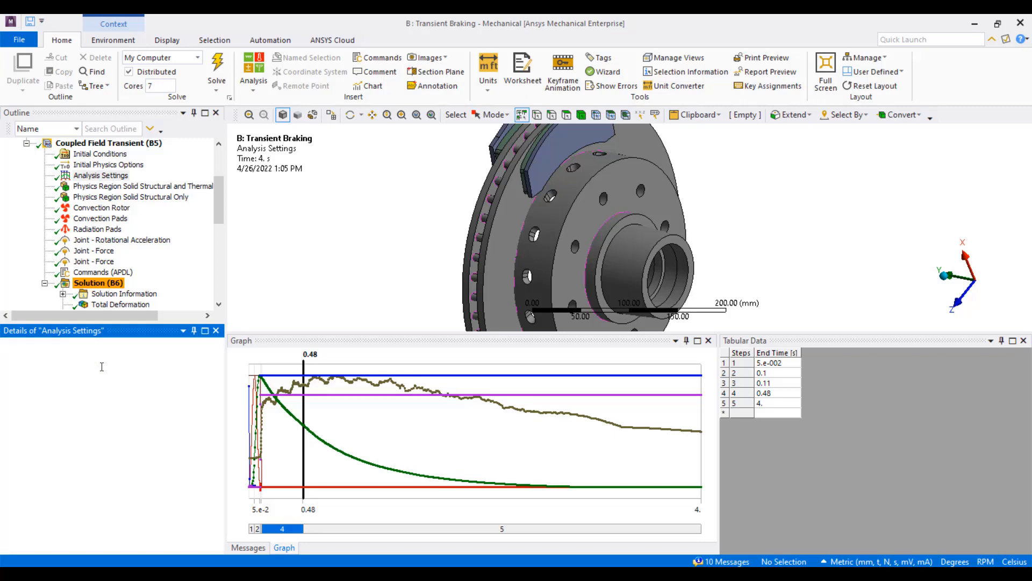
click(100, 175)
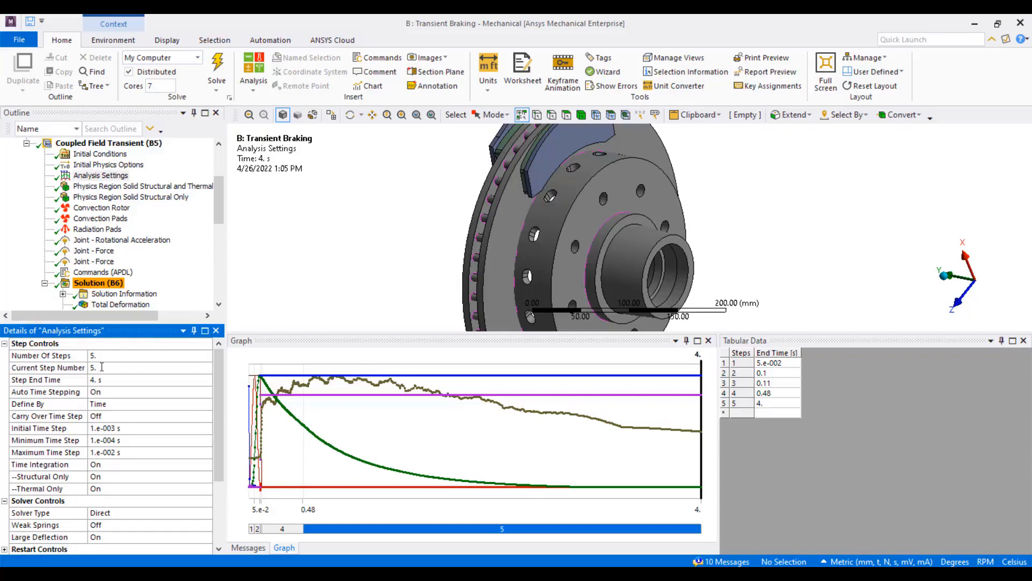
click(131, 465)
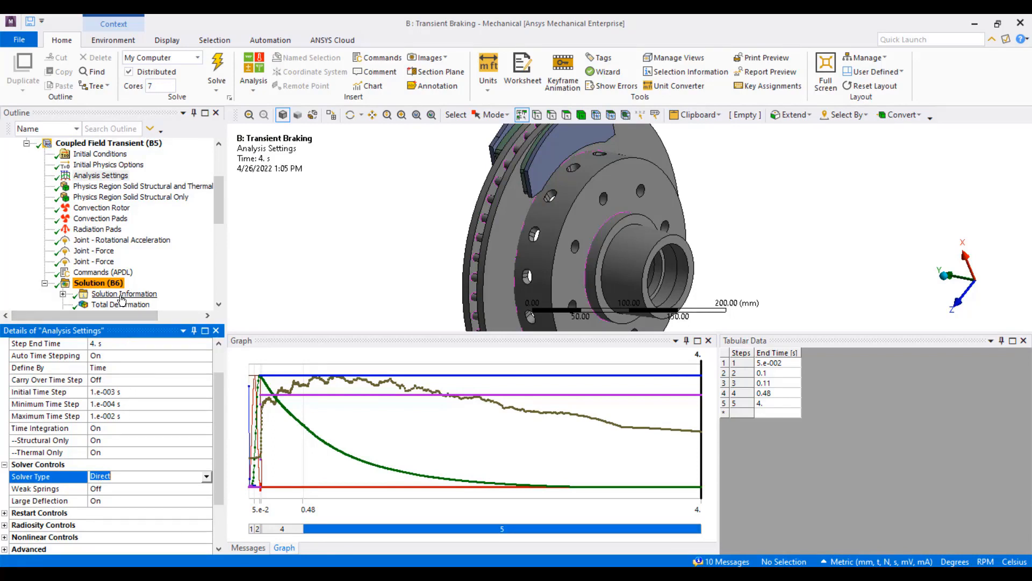
Step: Show the APDL commands object containing TRNOPT,FULL and /NERR,,99999999
click(103, 272)
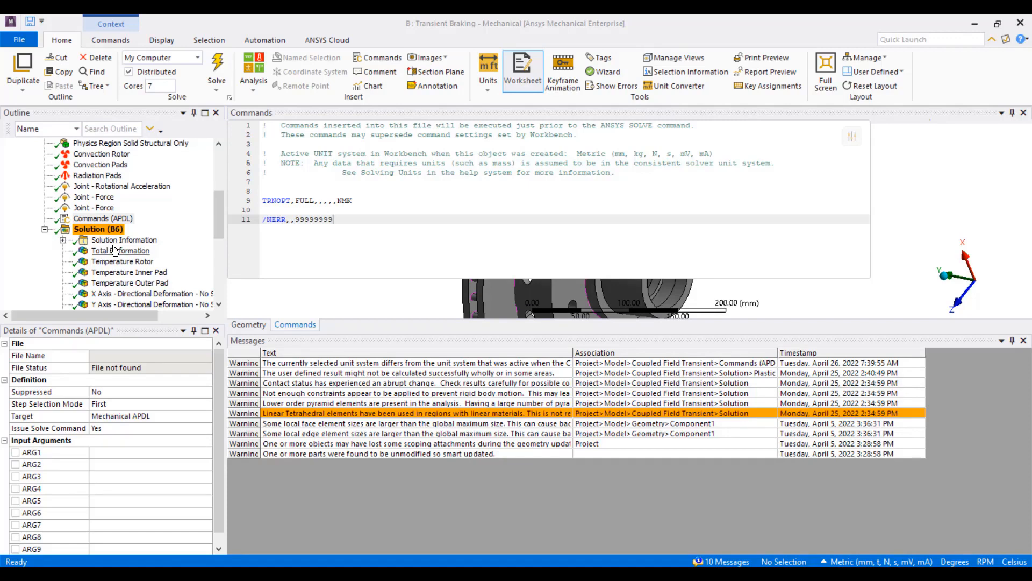
Step: View total deformation peaking at 197.67 mm, the max and min temperature histories, and kinetic energy near 5.97e+8 mJ
right_click(124, 239)
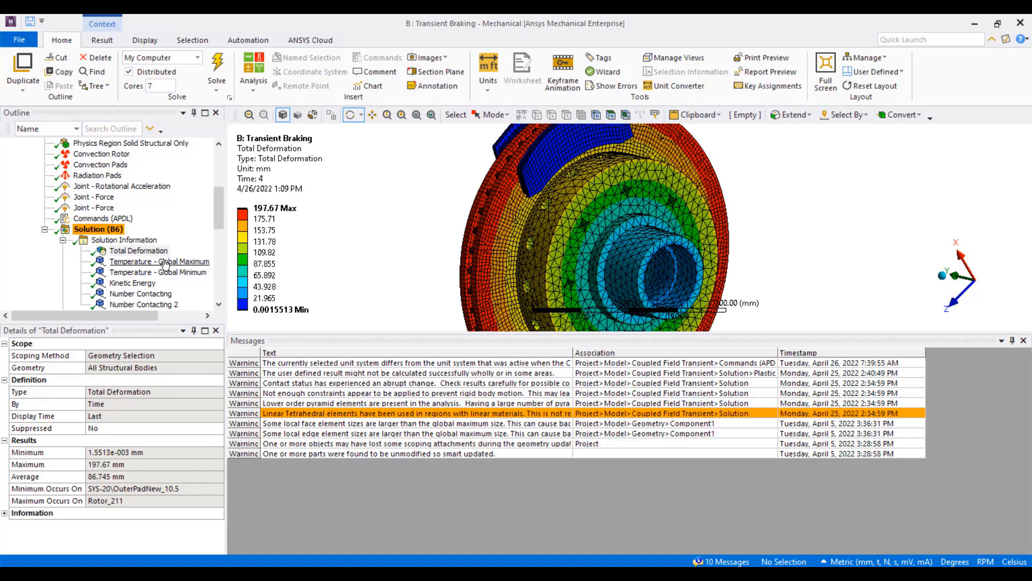
click(160, 261)
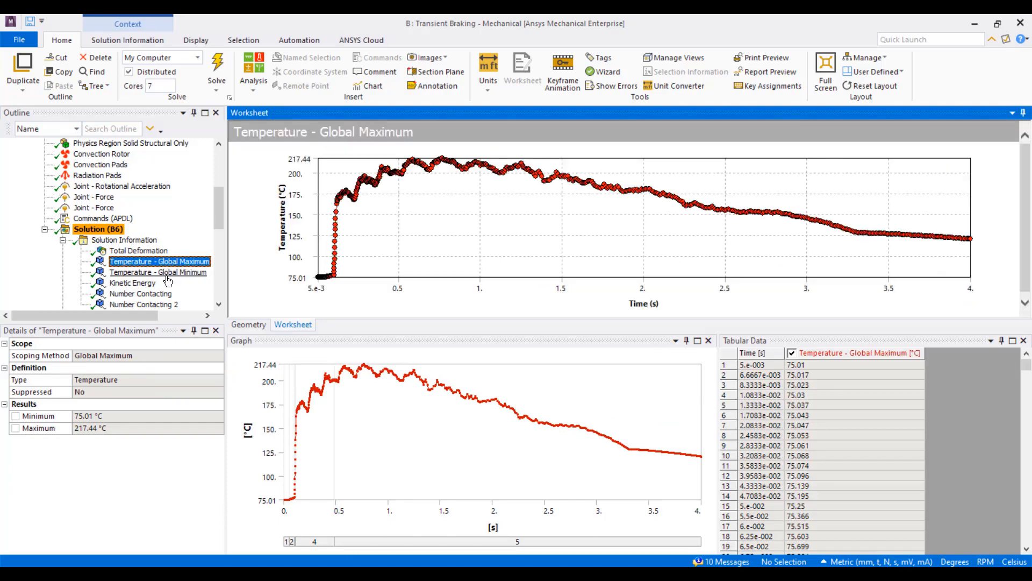
click(158, 272)
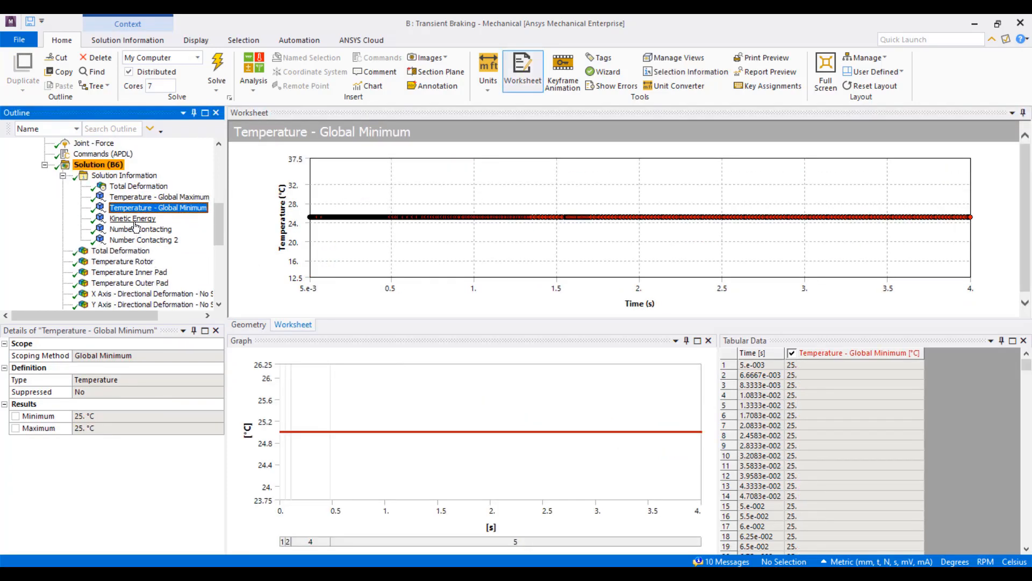
click(133, 218)
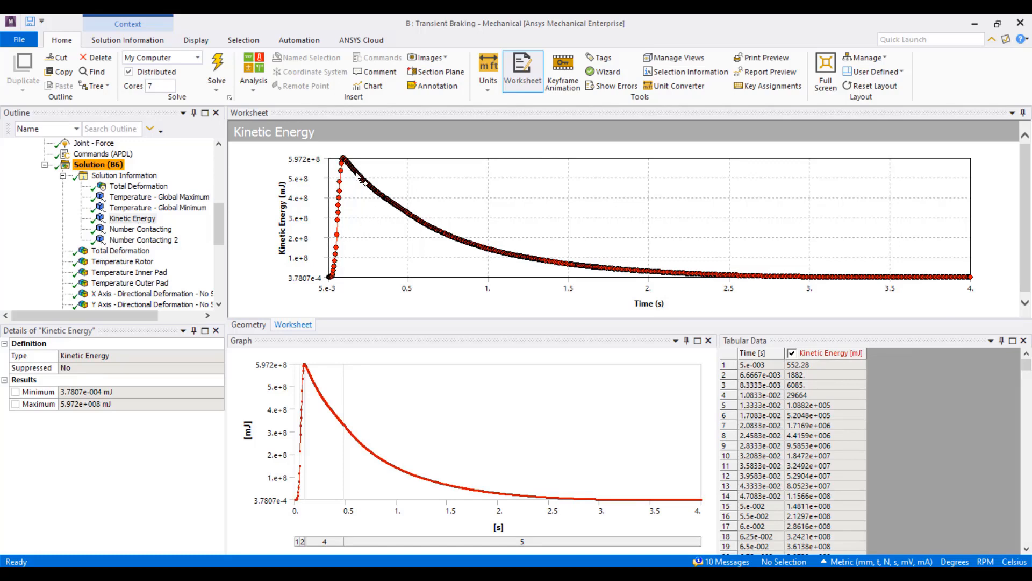
mouse_move(791, 293)
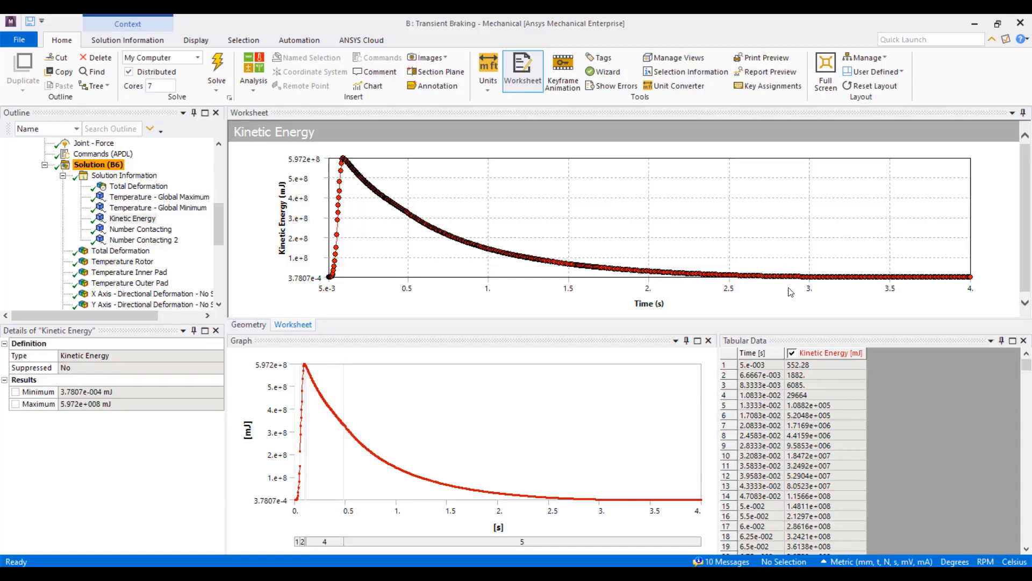
mouse_move(818, 289)
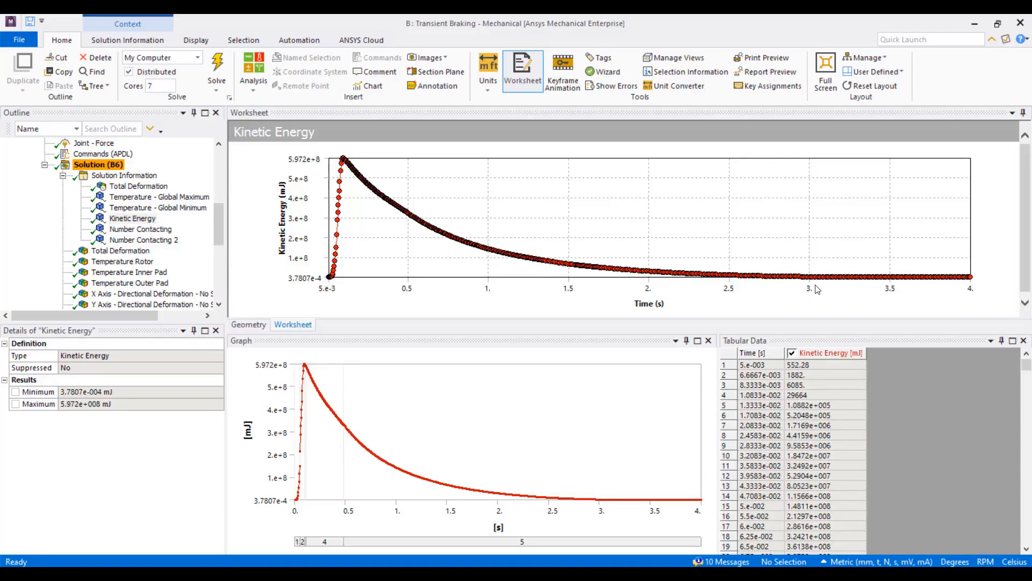
mouse_move(807, 284)
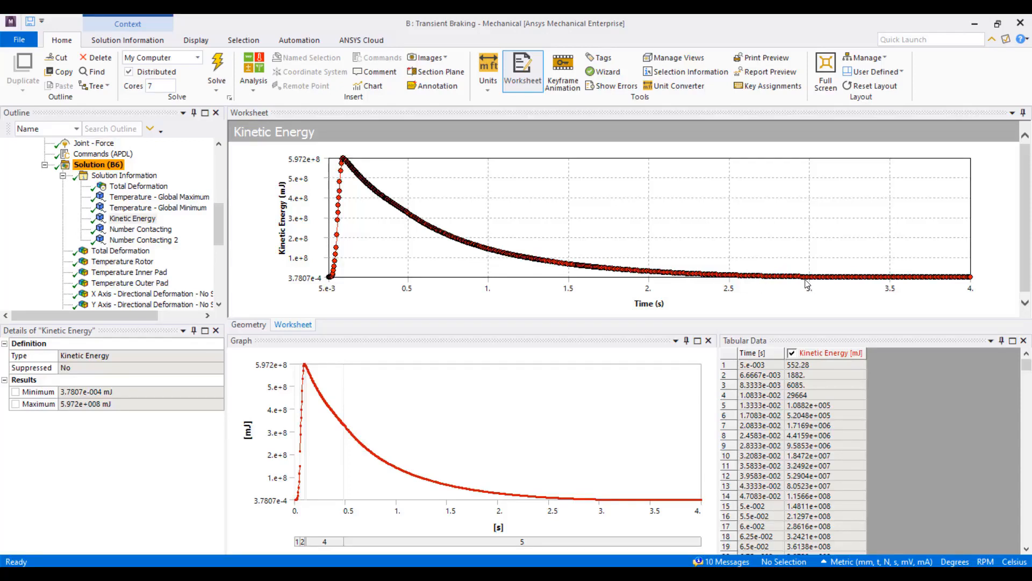
mouse_move(868, 295)
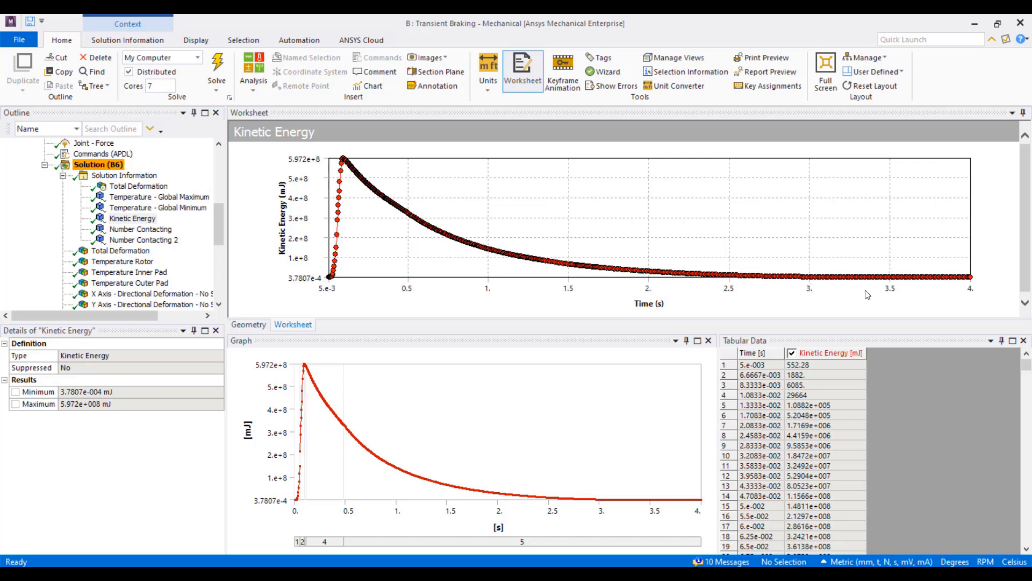
mouse_move(952, 288)
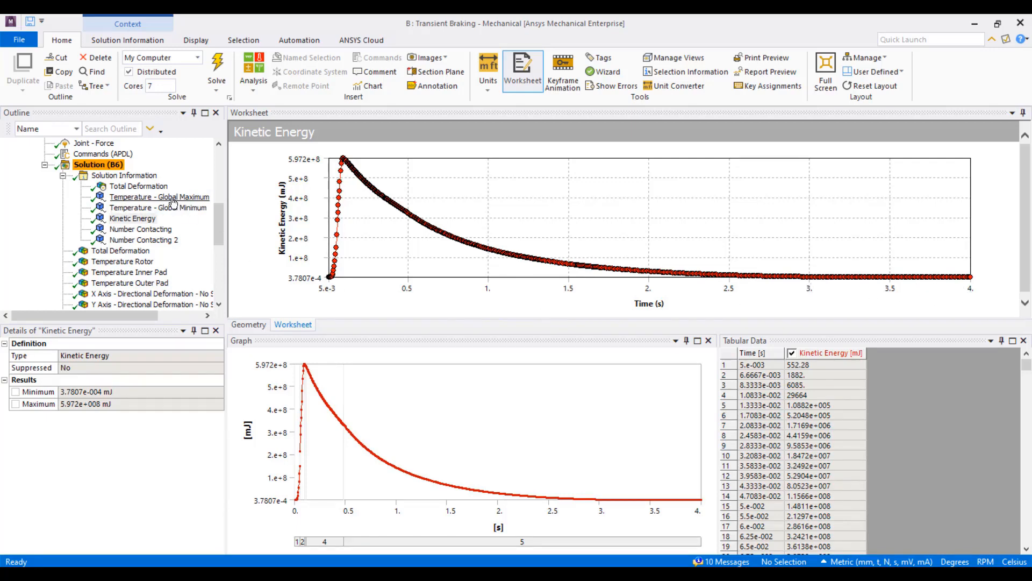
Step: Show the global maximum temperature history peaking at 217.44 °C and easing to about 120 °C by 4 s
click(159, 196)
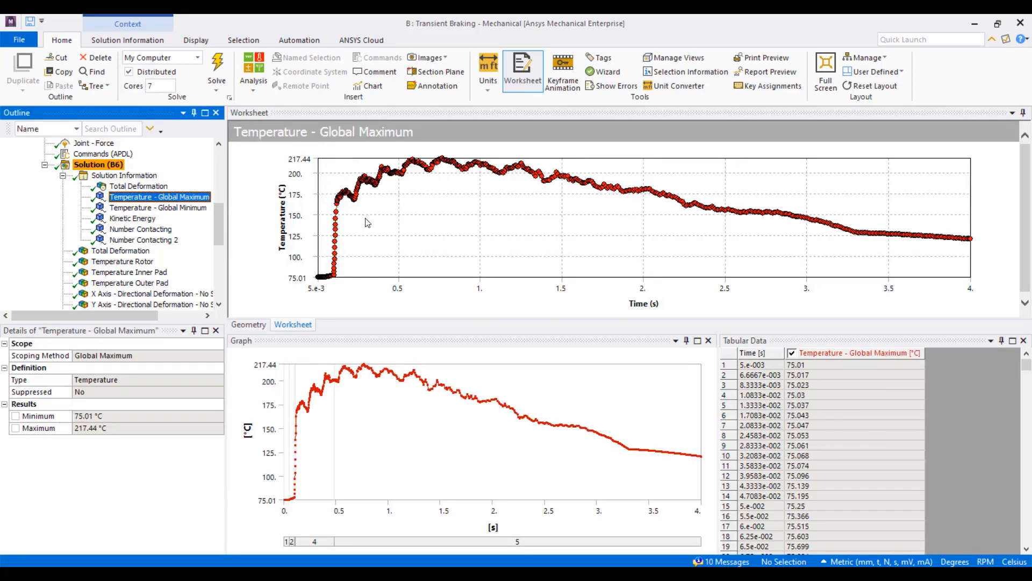
mouse_move(321, 284)
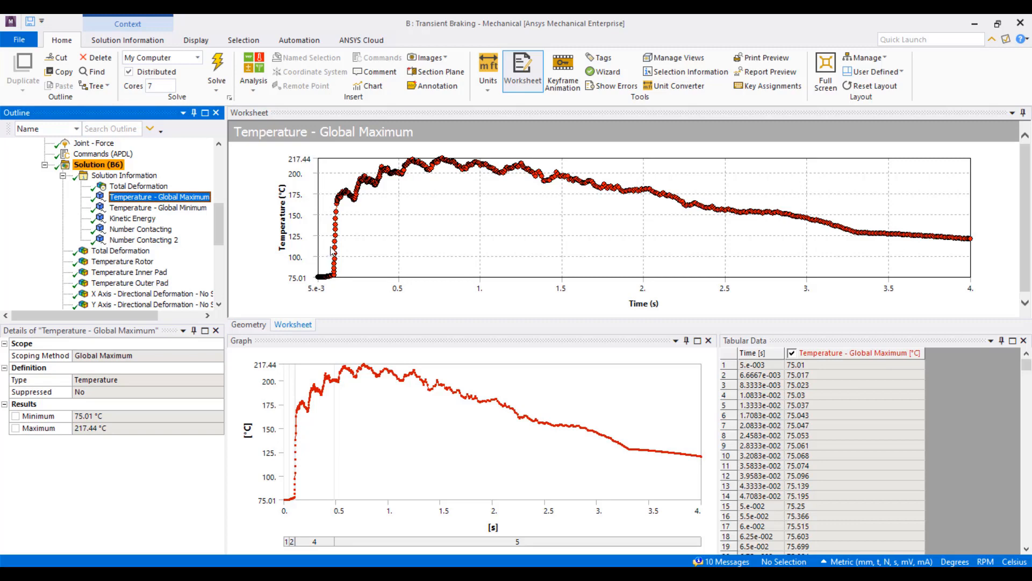
mouse_move(349, 204)
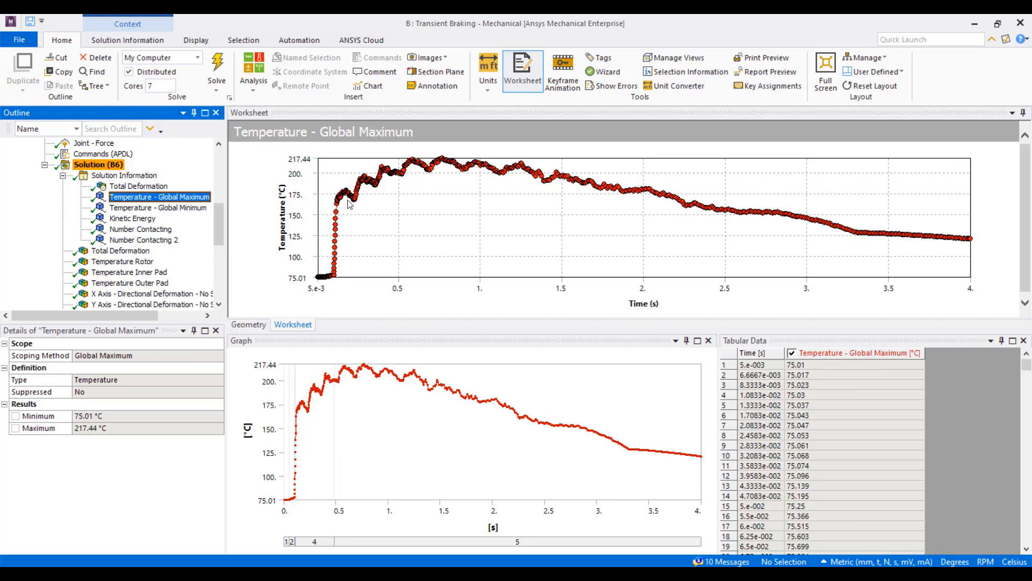
mouse_move(438, 171)
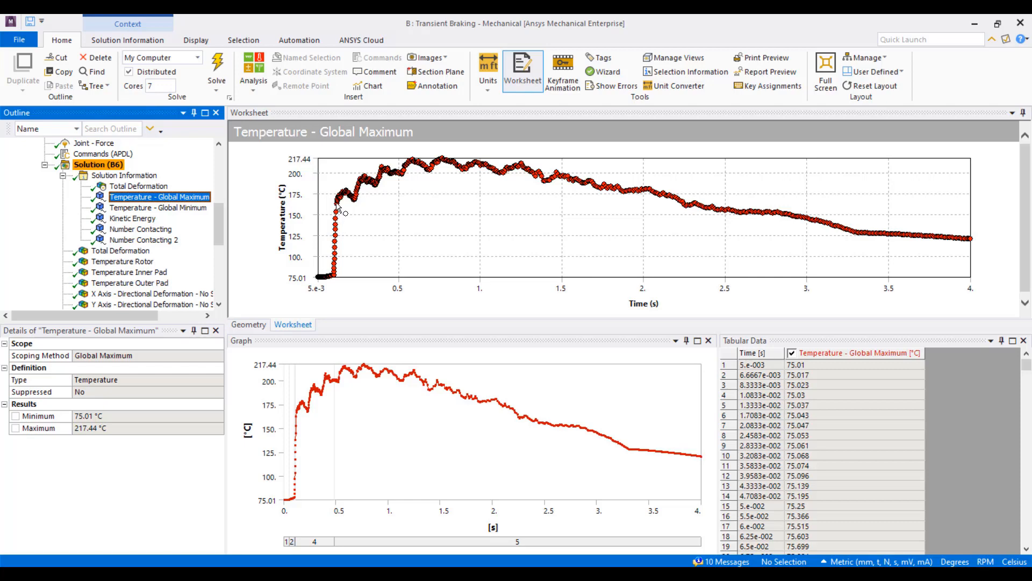
mouse_move(349, 204)
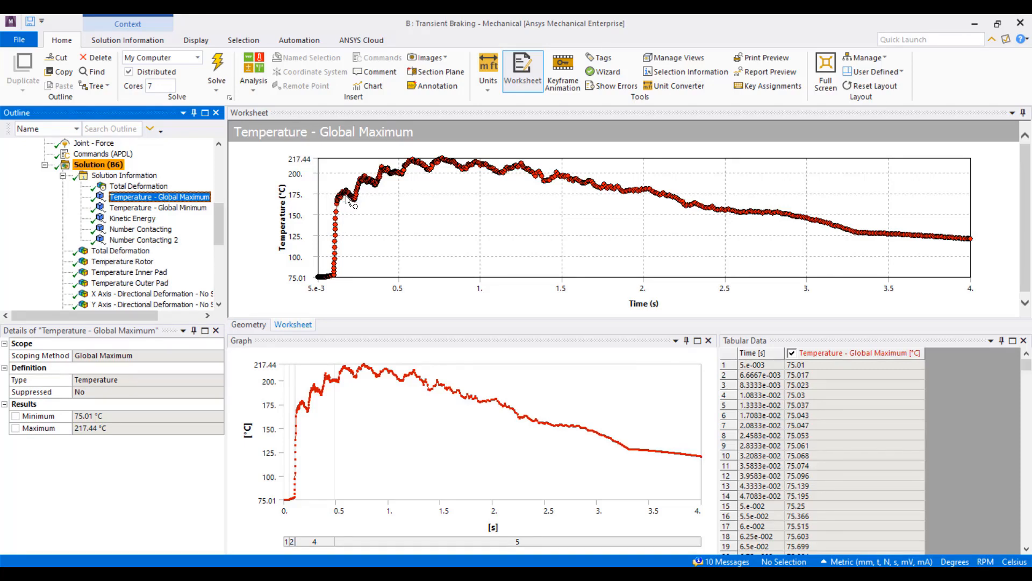